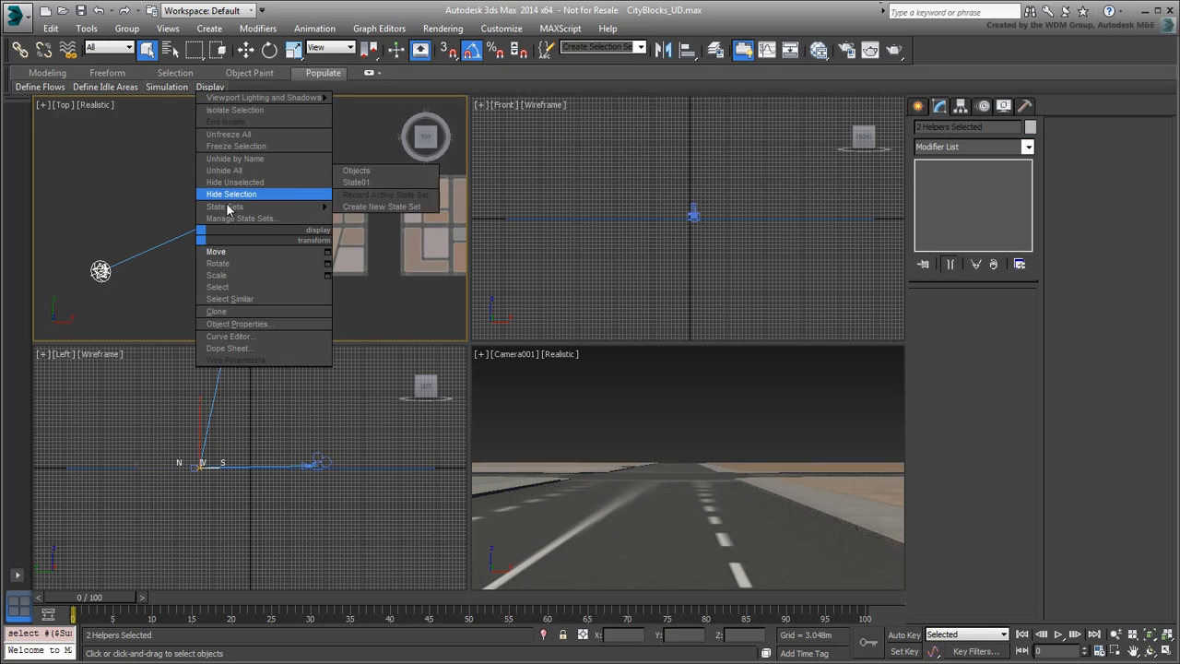
Hide the two selected helper objects so only the city block layout remains.
{"action": "left_click", "coordinate": [232, 193]}
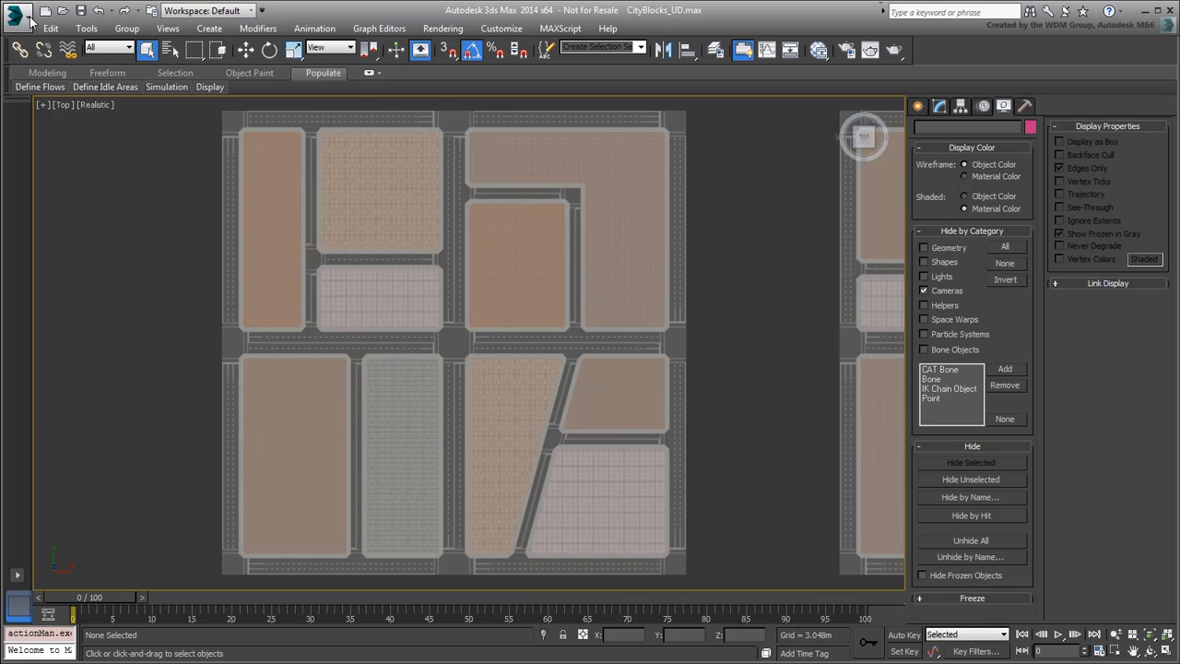
Start a Merge from the Urban-Design-Components.max scene file.
{"action": "left_click", "coordinate": [16, 15]}
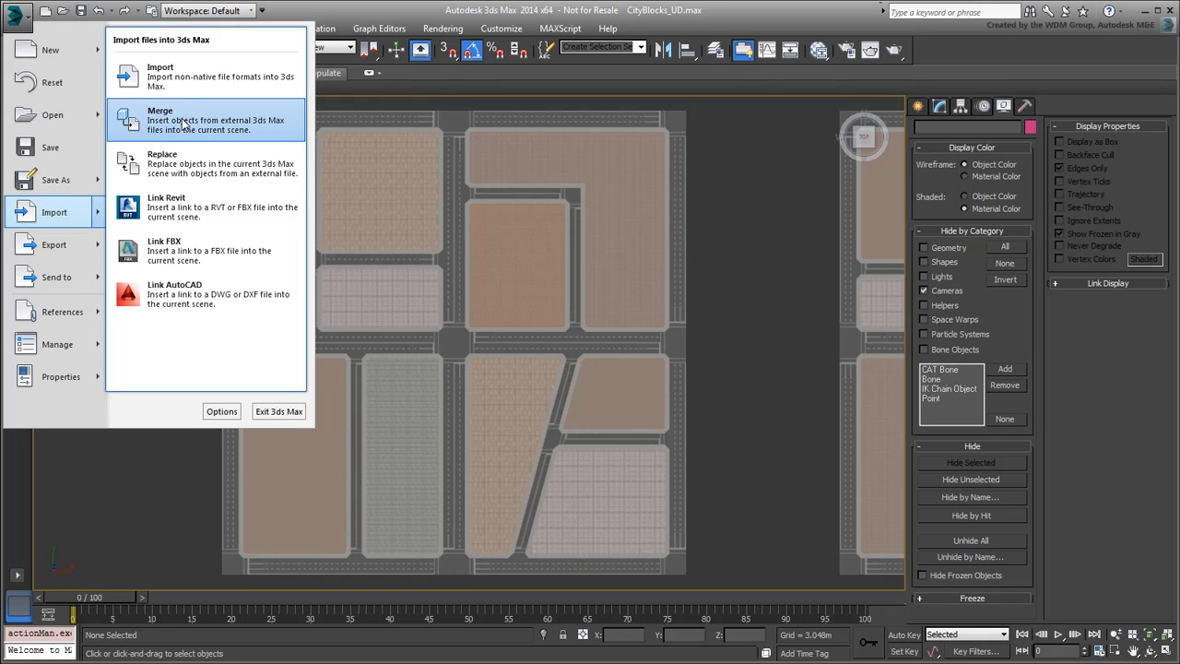
{"action": "left_click", "coordinate": [159, 119]}
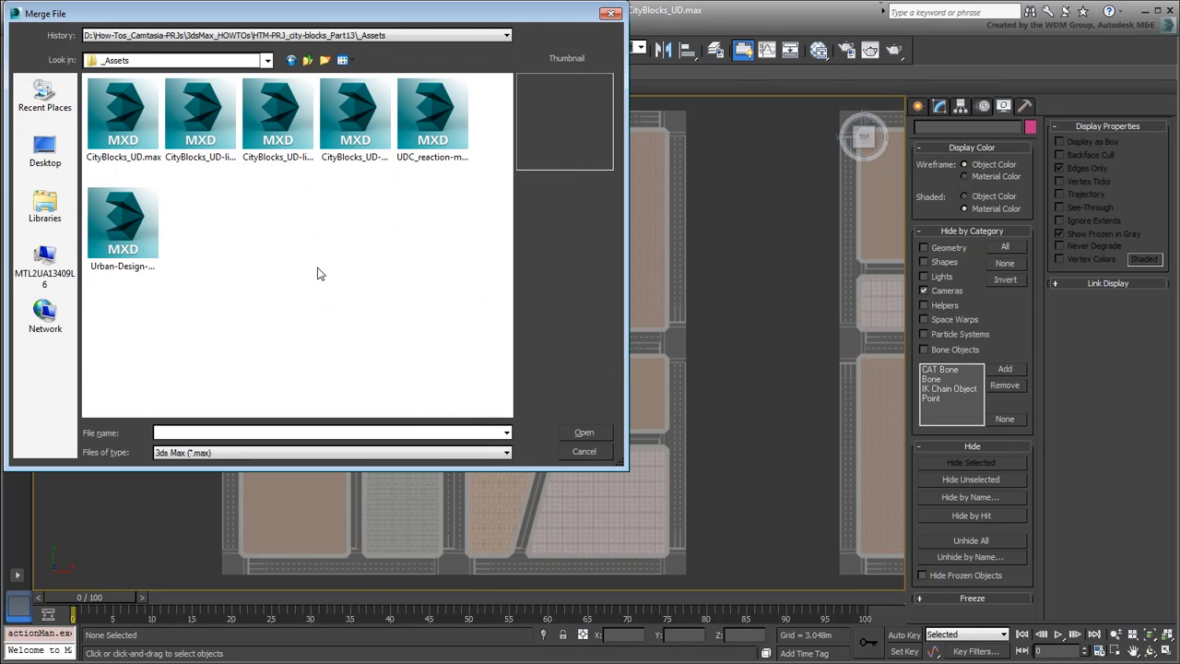
{"action": "left_click", "coordinate": [122, 221]}
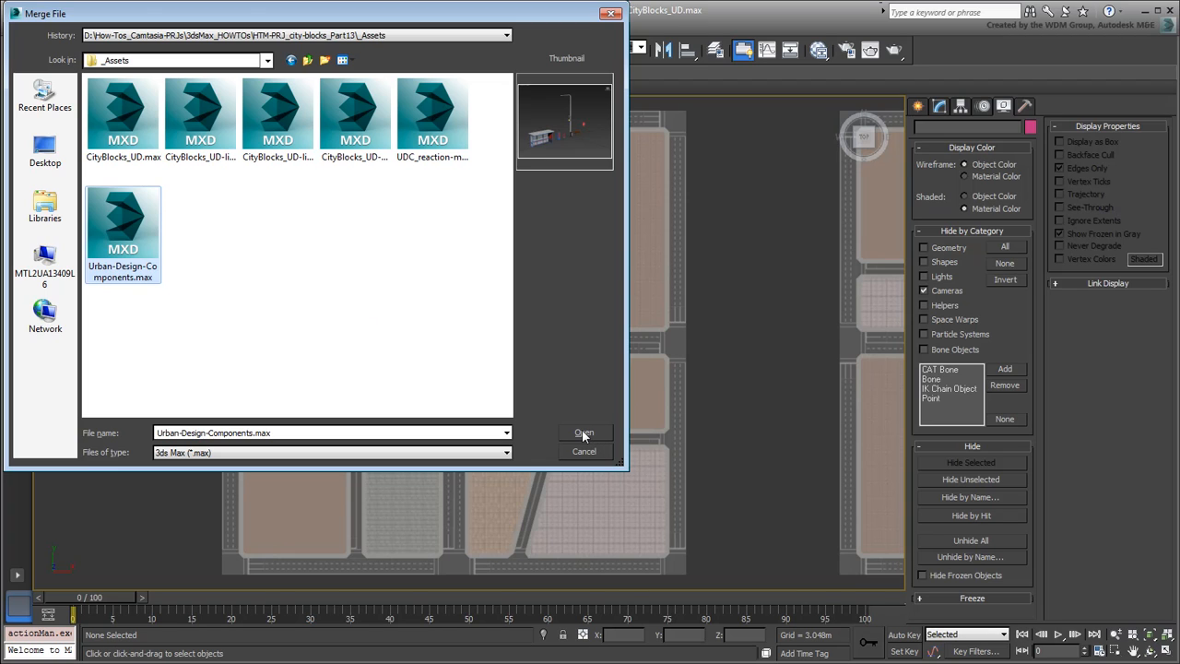
{"action": "left_click", "coordinate": [585, 433]}
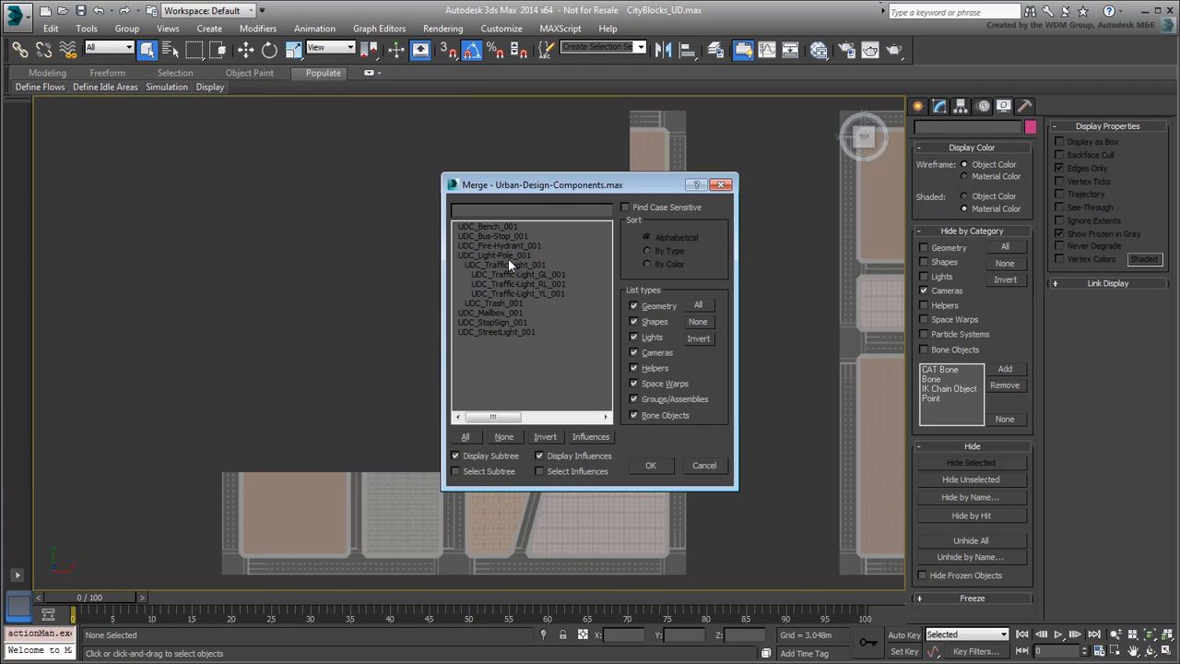
Merge UDC_Light-Pole_001 and its traffic light children into the scene.
{"action": "left_click", "coordinate": [494, 255]}
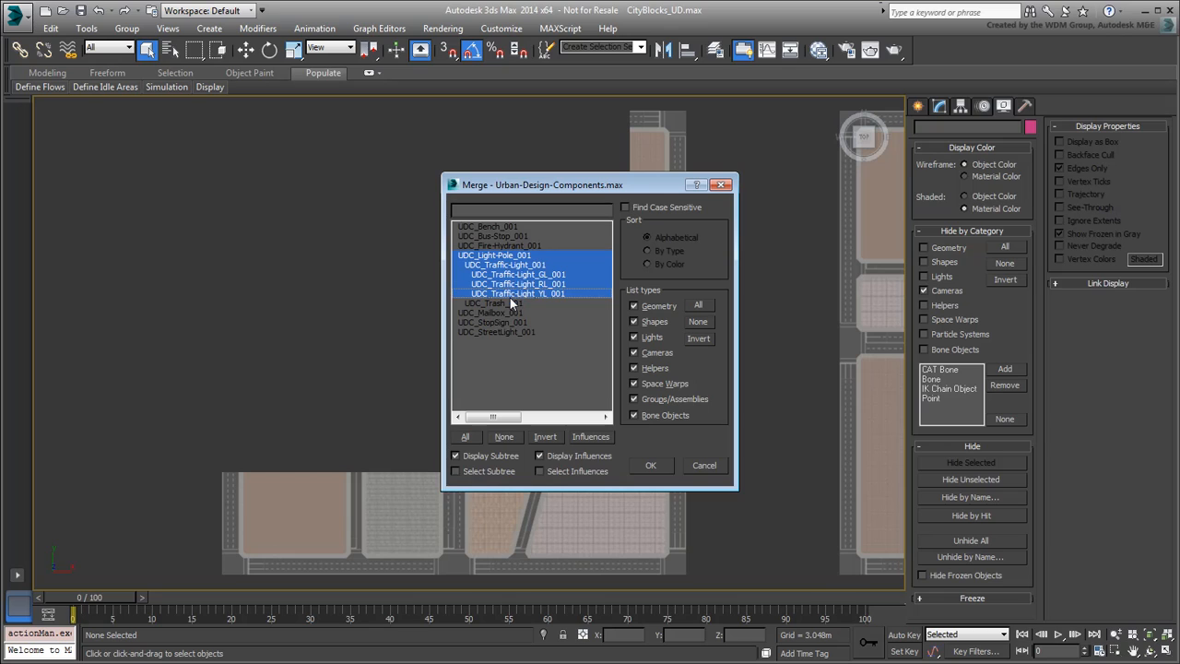
{"action": "left_click", "coordinate": [490, 302]}
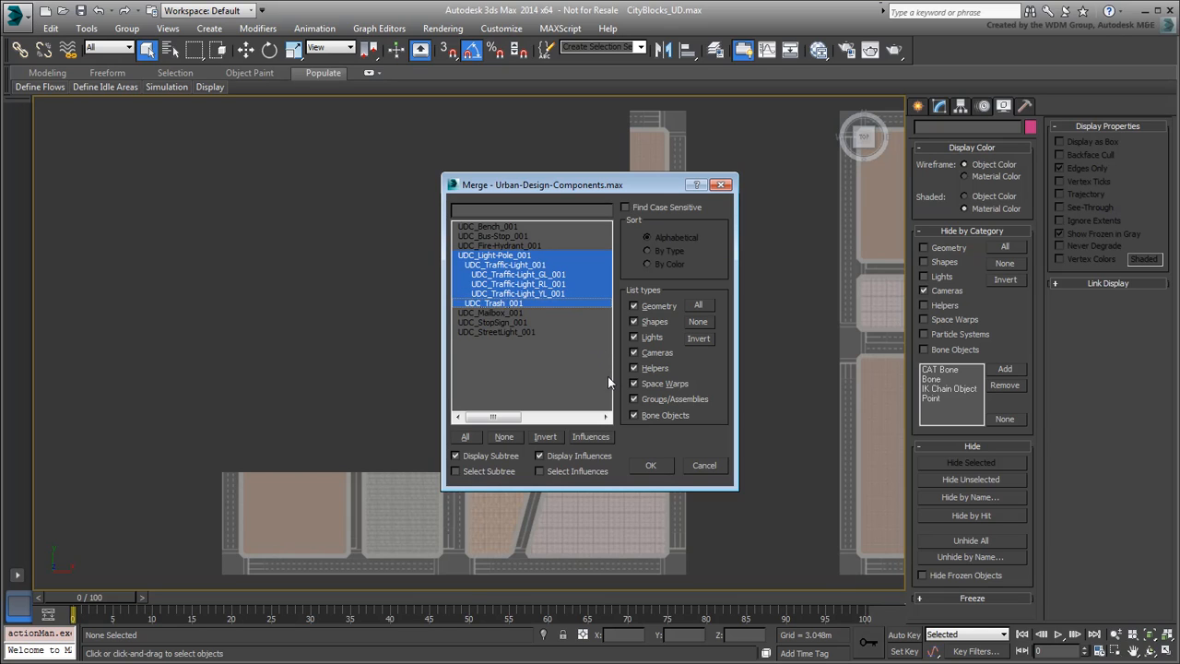
{"action": "left_click", "coordinate": [651, 464]}
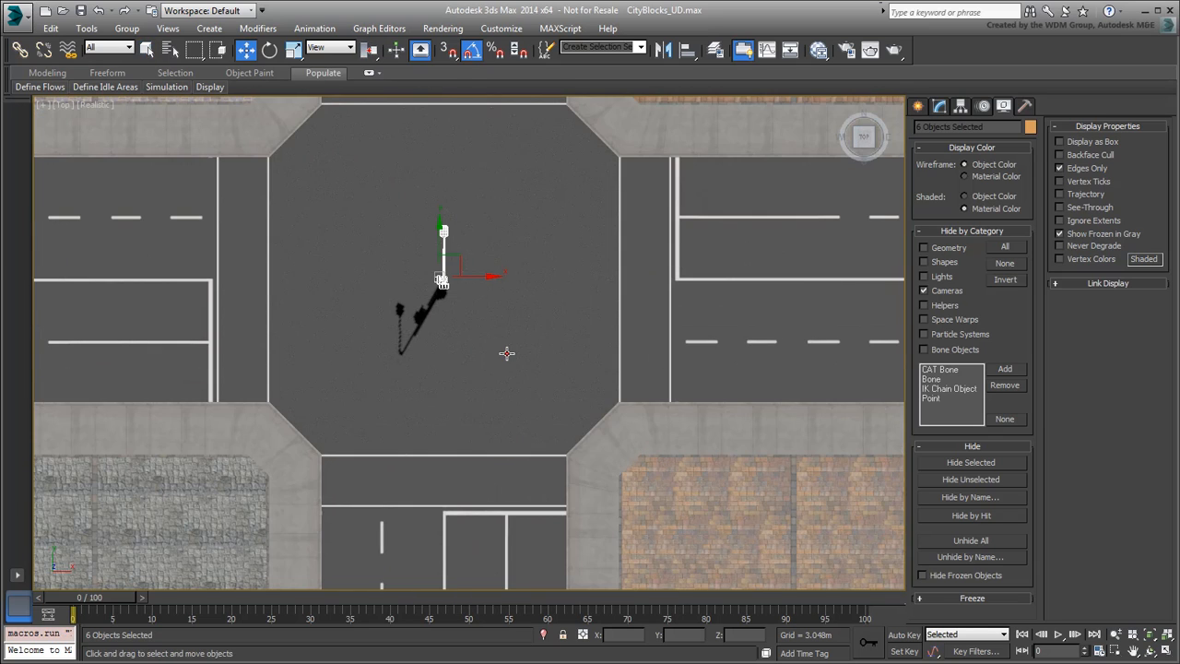
Move the merged light pole to the intersection's lower right corner.
{"action": "left_click_drag", "start_coordinate": [442, 277], "coordinate": [459, 277]}
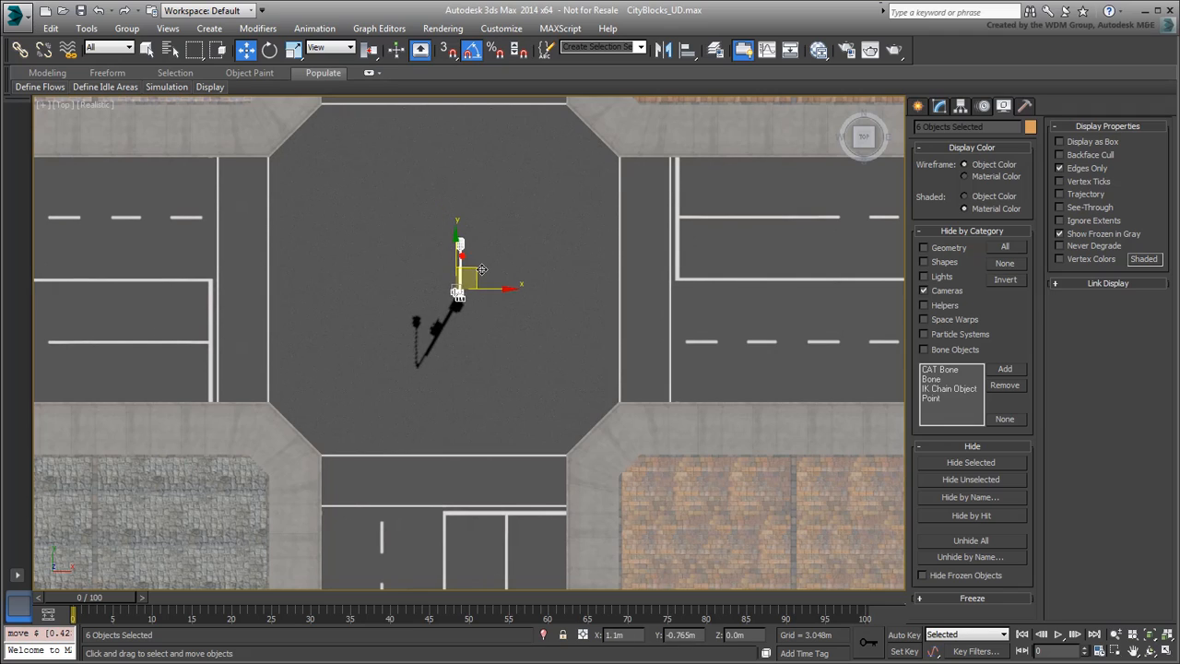
{"action": "left_click_drag", "start_coordinate": [459, 267], "coordinate": [667, 391]}
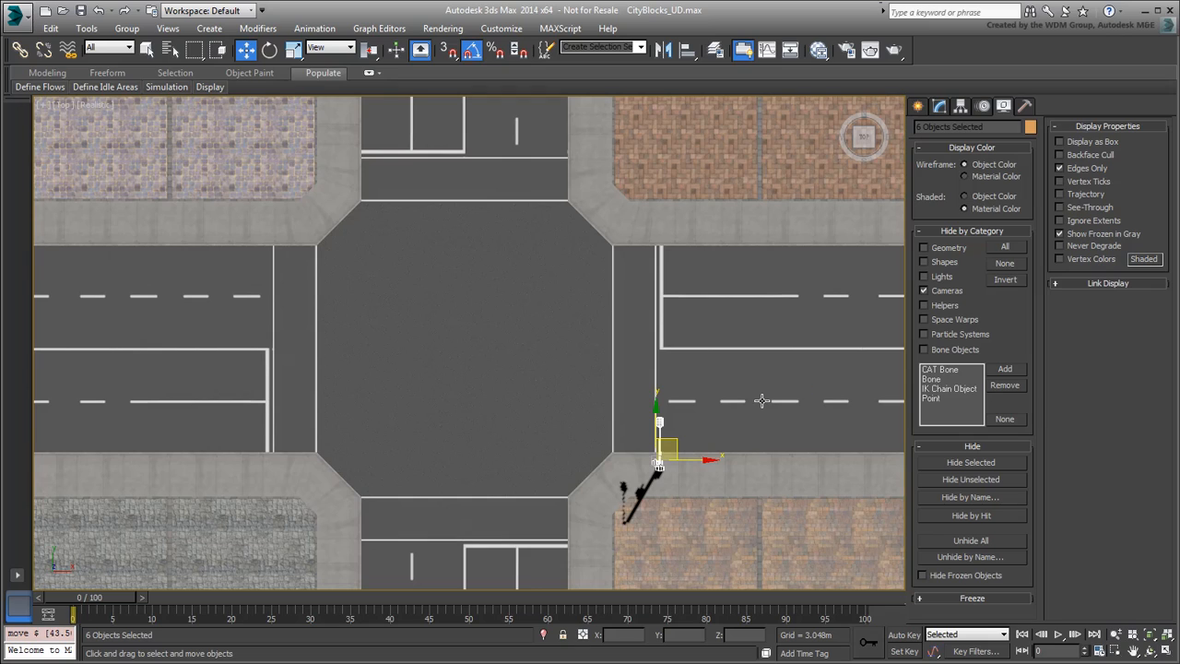
{"action": "left_click", "coordinate": [468, 350]}
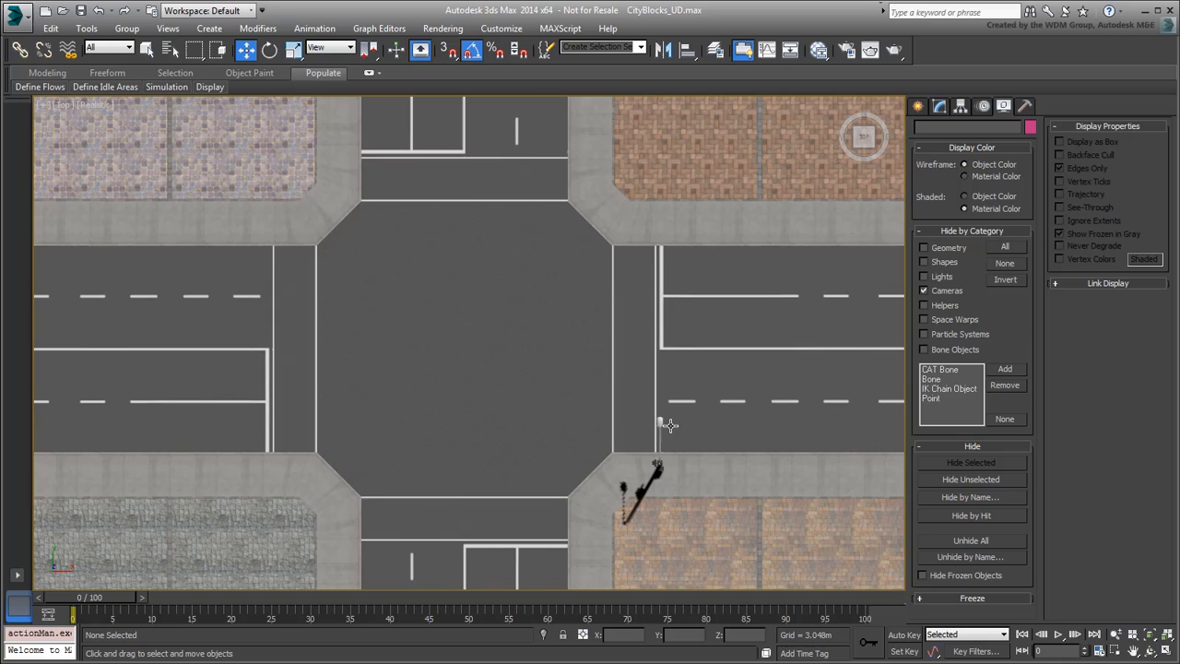
{"action": "left_click", "coordinate": [660, 424]}
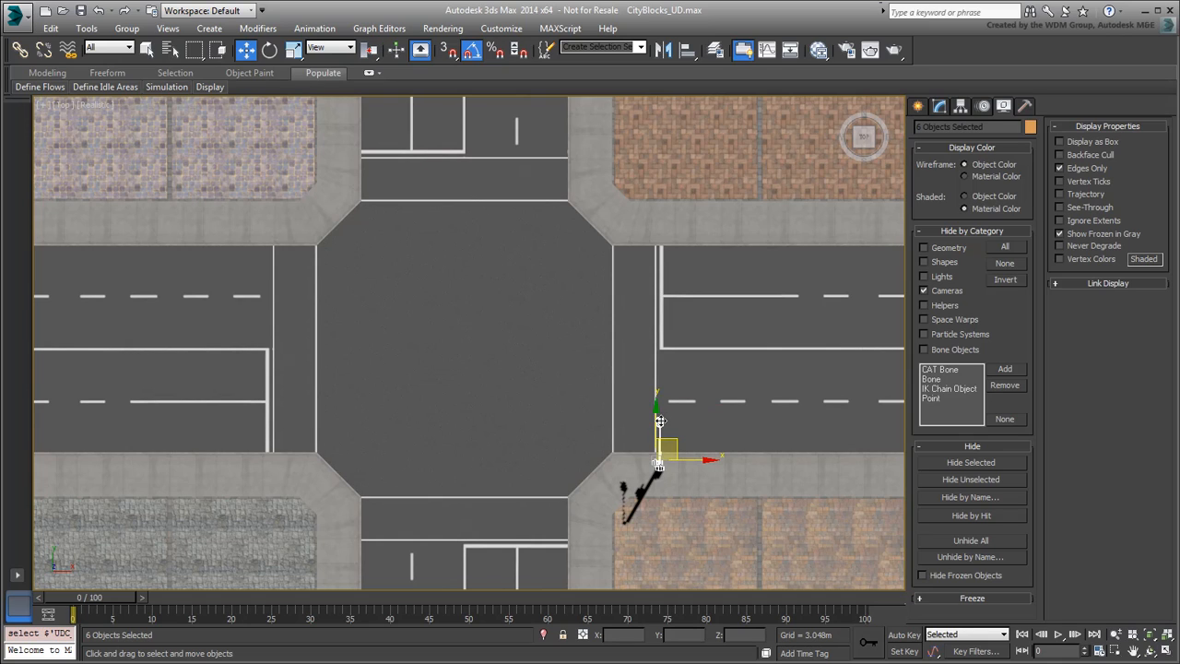
{"action": "mouse_move", "coordinate": [767, 435]}
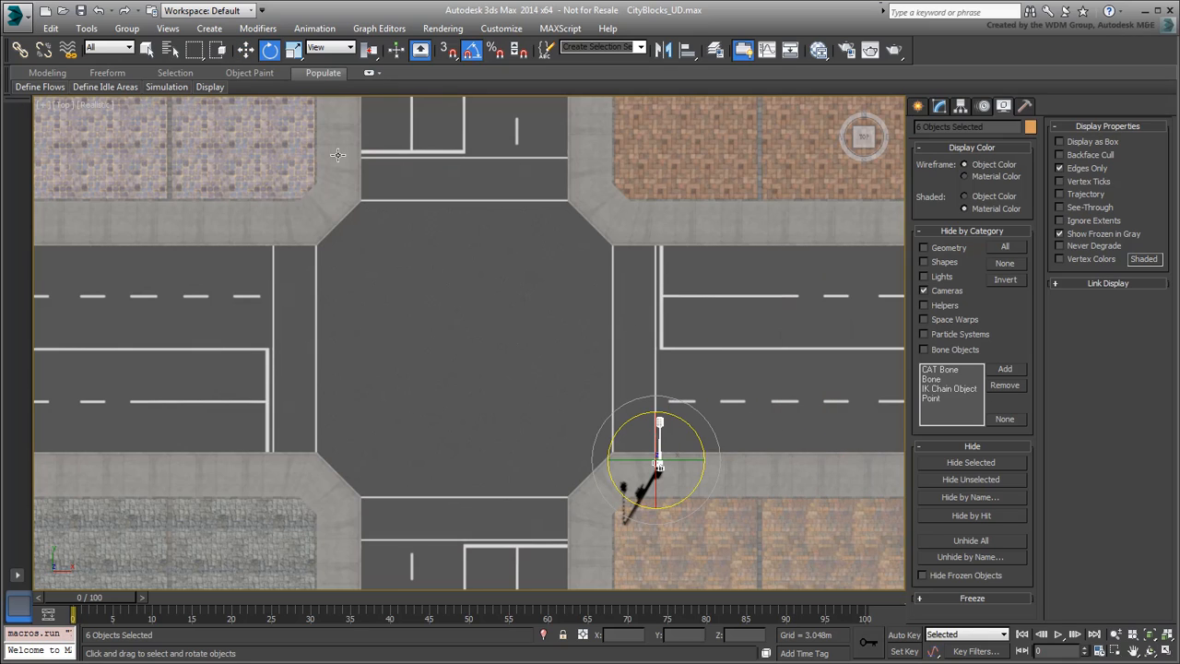
Rotate the pole to face the crossing, using the CityBlock as the reference coordinate system.
{"action": "left_click", "coordinate": [328, 48]}
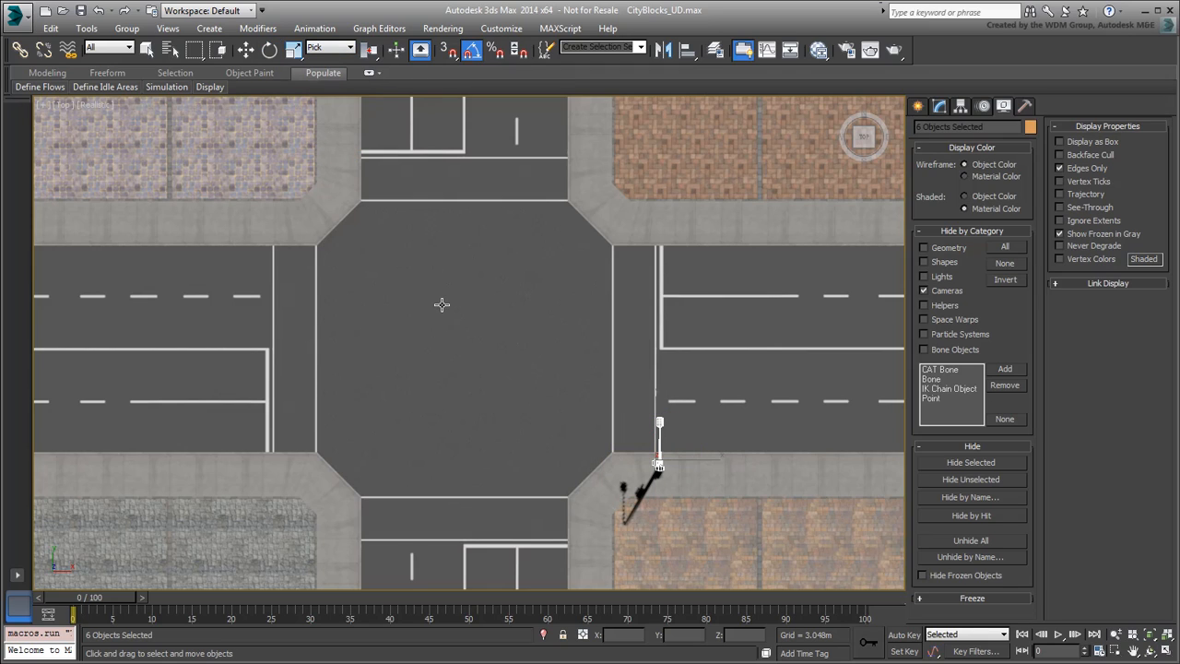
{"action": "left_click", "coordinate": [269, 49]}
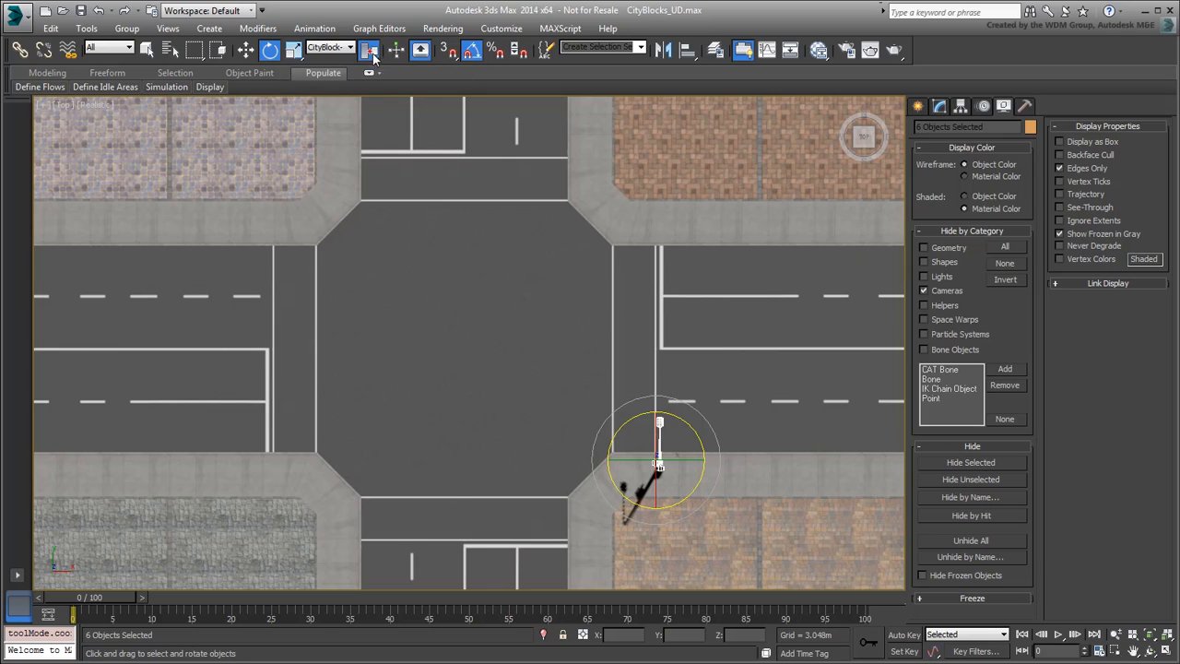
Rotate-copy the pole about the reference centre with 3 copies, one per corner.
{"action": "left_click", "coordinate": [369, 52]}
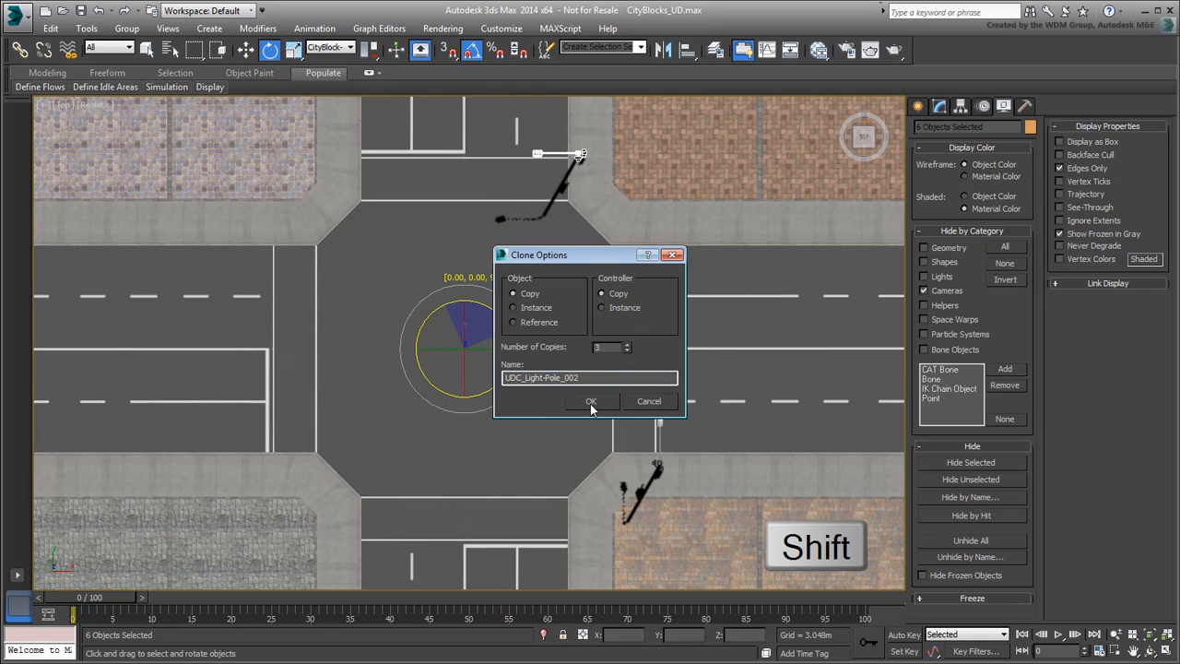
{"action": "left_click", "coordinate": [590, 402]}
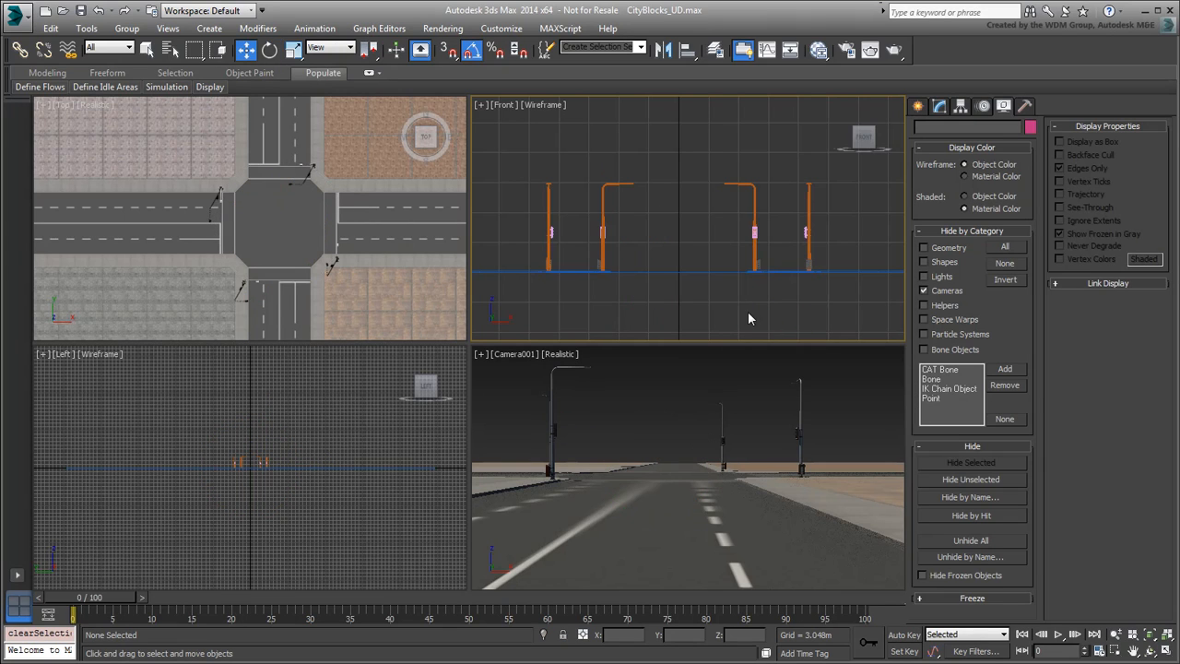
Select the traffic light group and Shift-drag a copy to the neighbouring intersection.
{"action": "left_click_drag", "start_coordinate": [520, 149], "coordinate": [646, 273]}
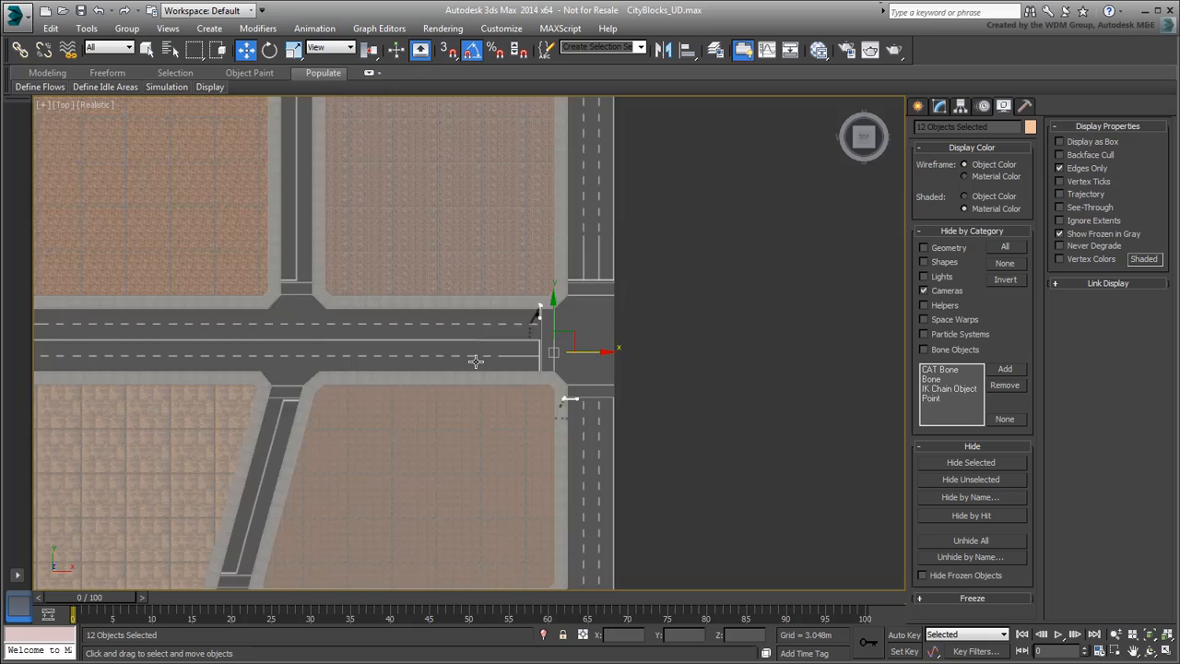
{"action": "key", "text": "alt+w"}
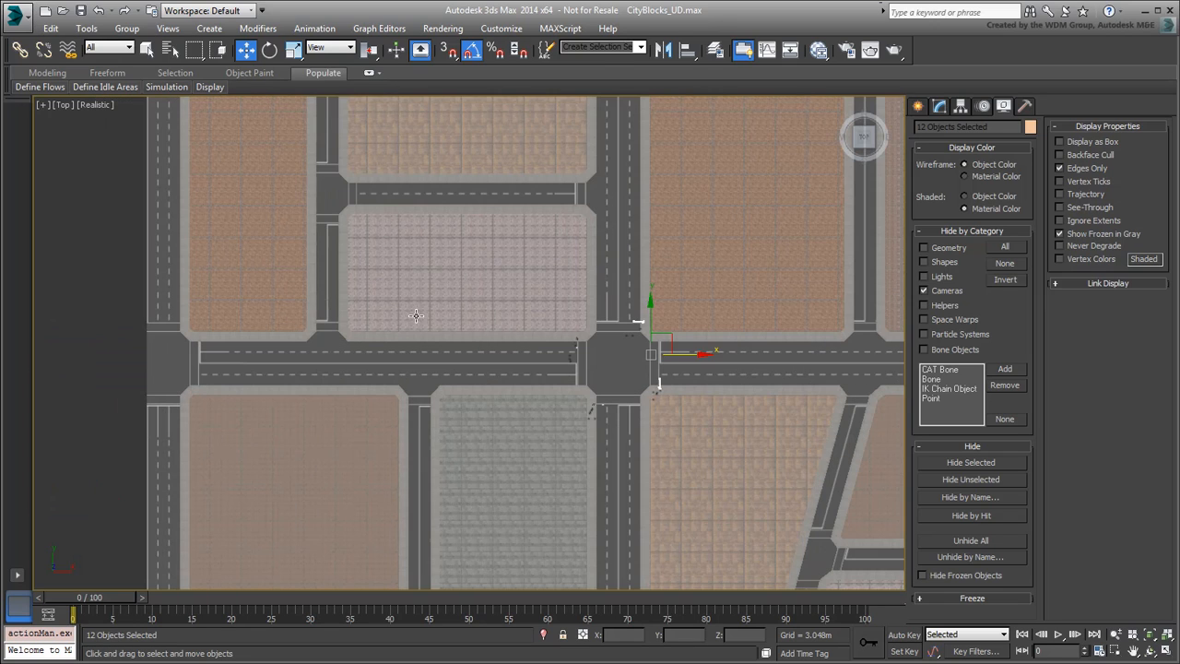
{"action": "left_click_drag", "start_coordinate": [654, 350], "coordinate": [199, 351]}
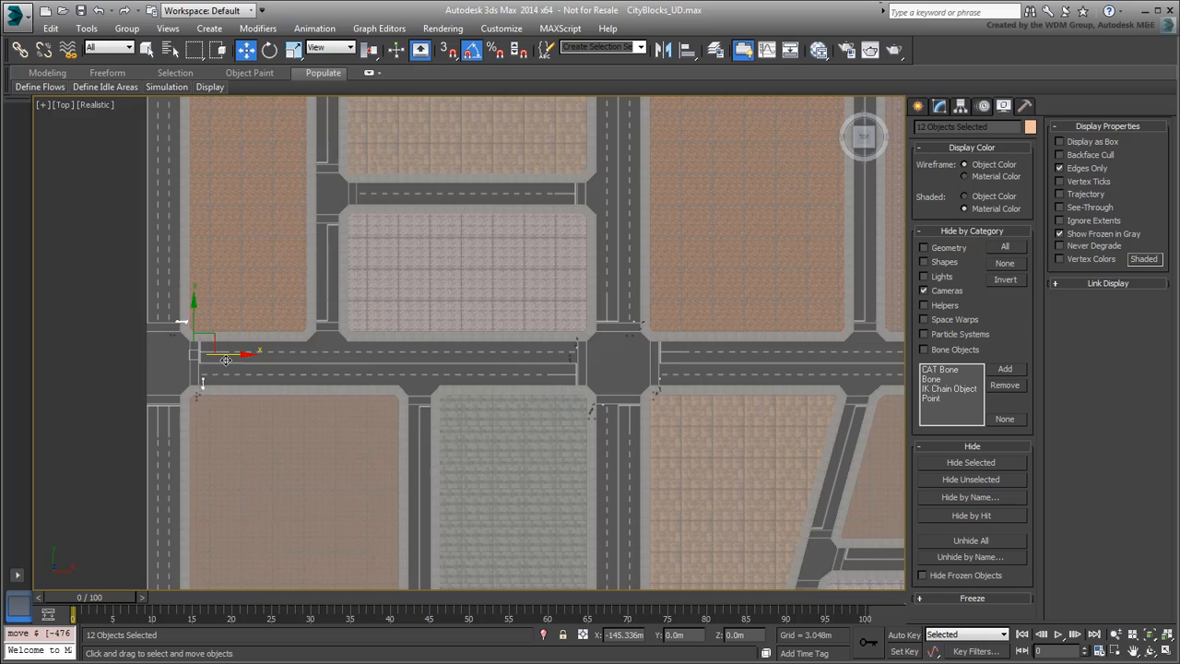
{"action": "left_click_drag", "start_coordinate": [225, 360], "coordinate": [221, 360]}
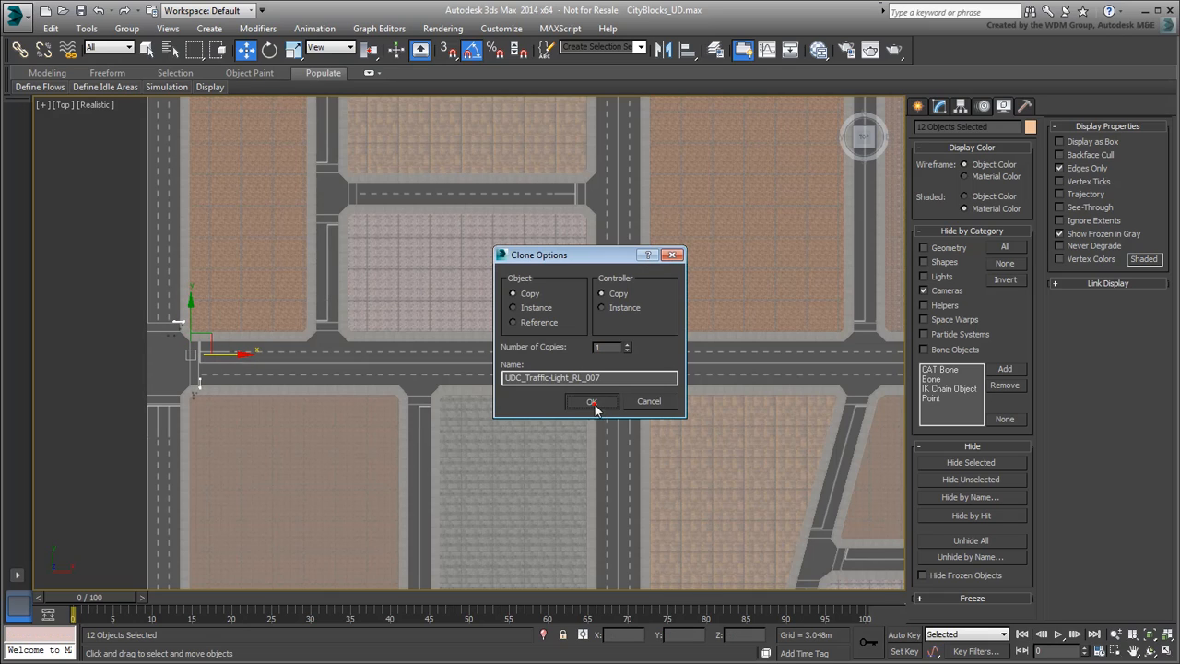
Confirm cloned traffic light assemblies at three more intersections.
{"action": "left_click", "coordinate": [590, 402]}
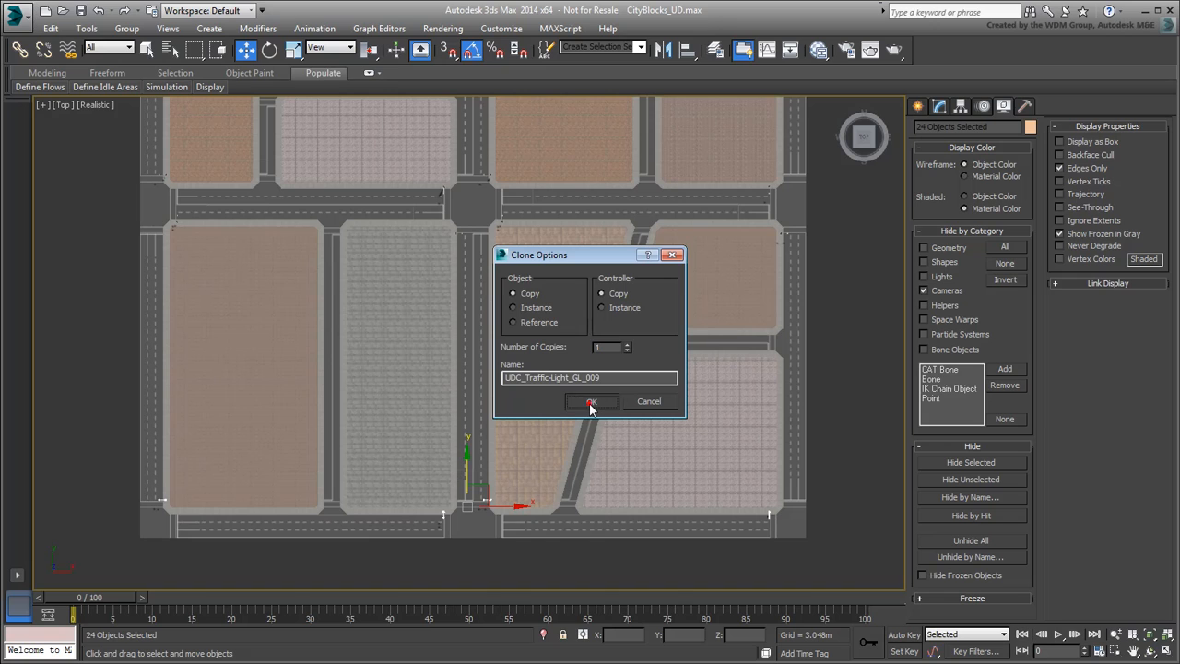
{"action": "left_click", "coordinate": [590, 402]}
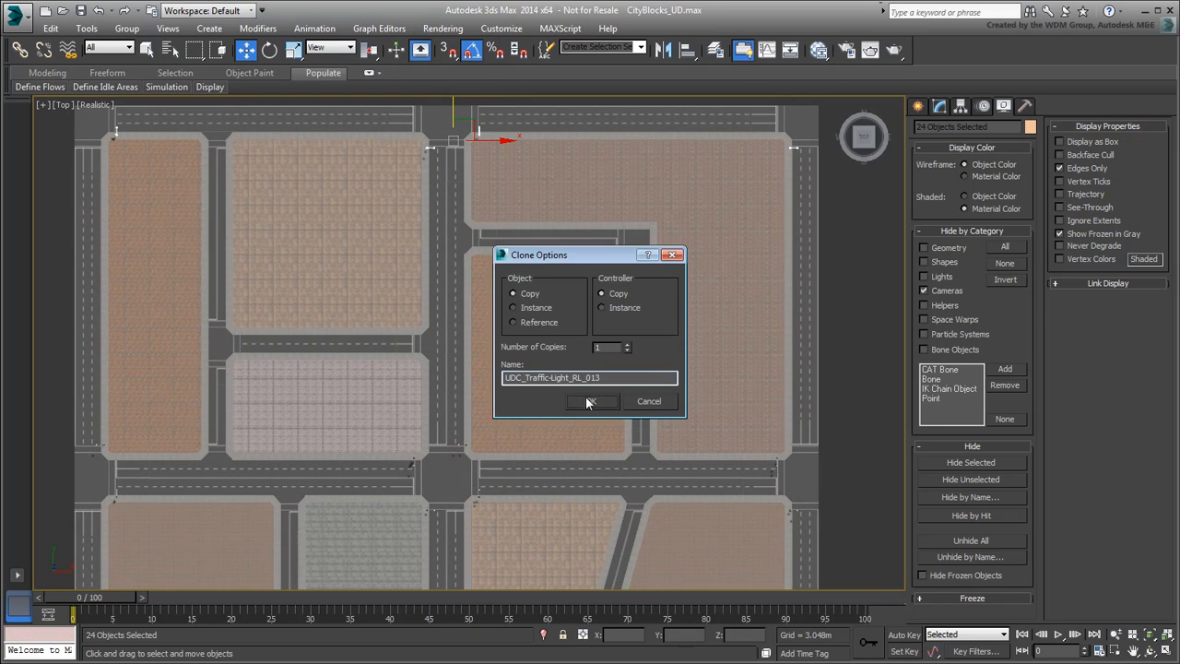
{"action": "left_click", "coordinate": [591, 402]}
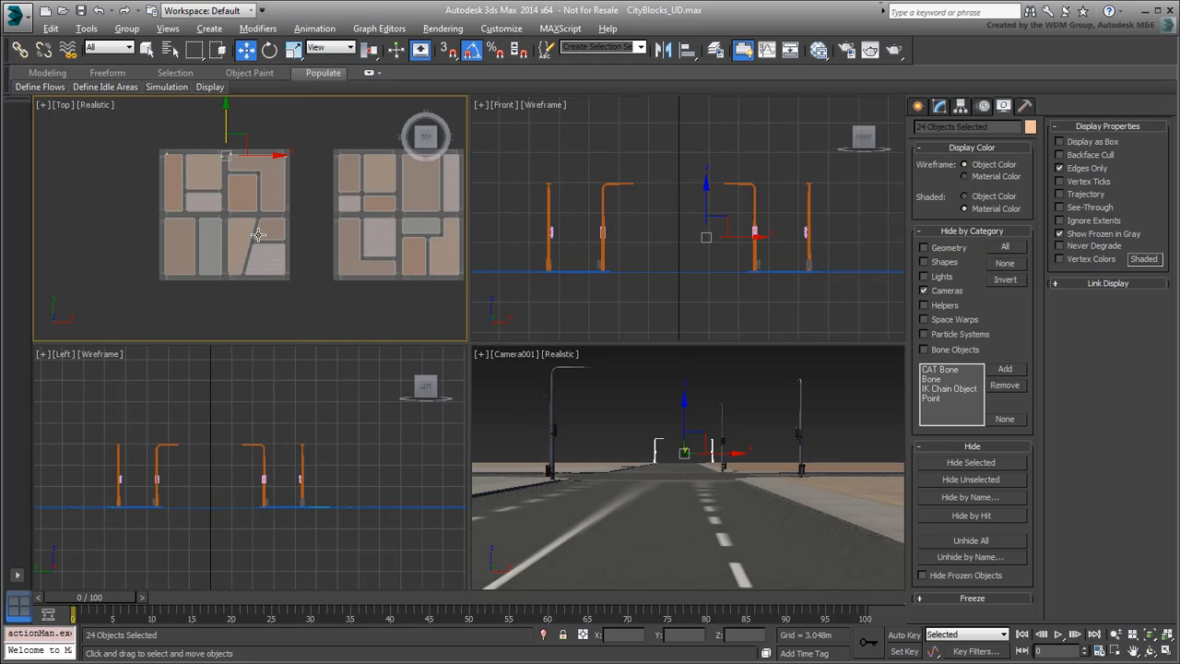
Check the populated block in the Perspective and Top viewports.
{"action": "key", "text": "alt+w"}
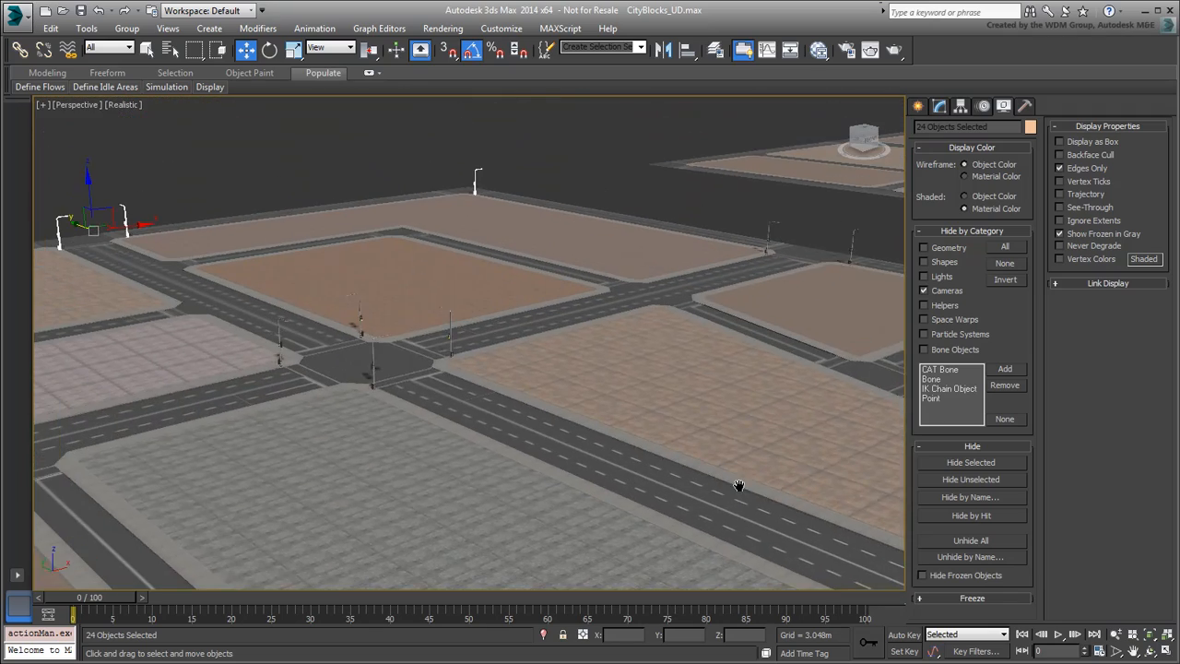
{"action": "key", "text": "t"}
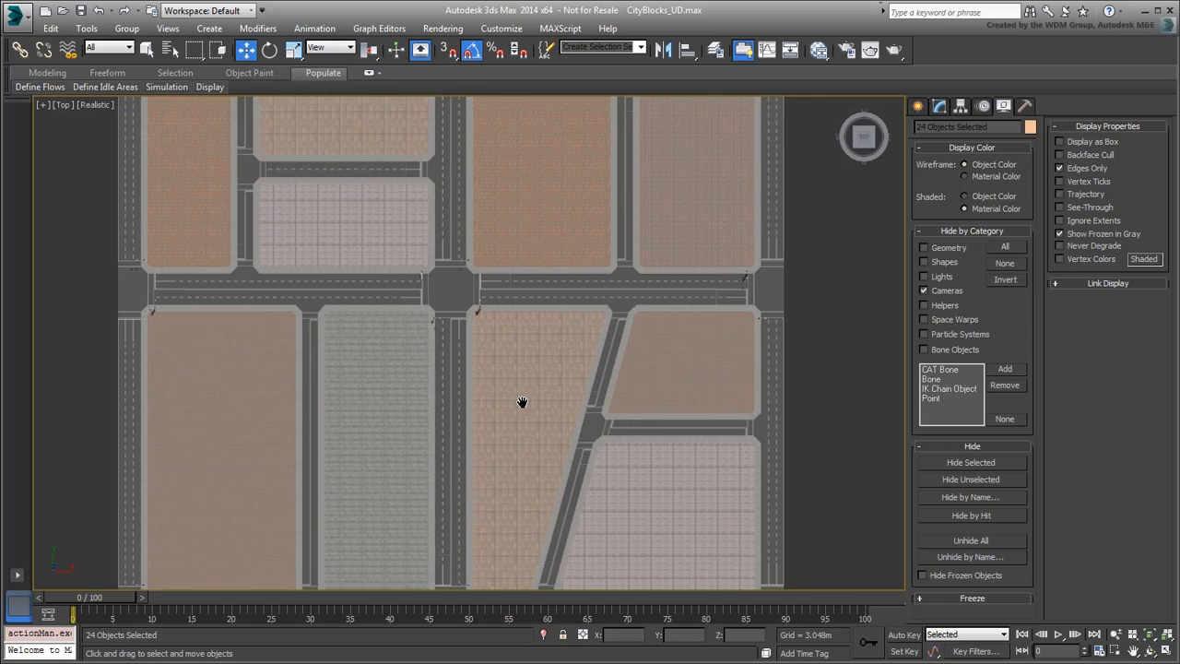
{"action": "key", "text": "alt+w"}
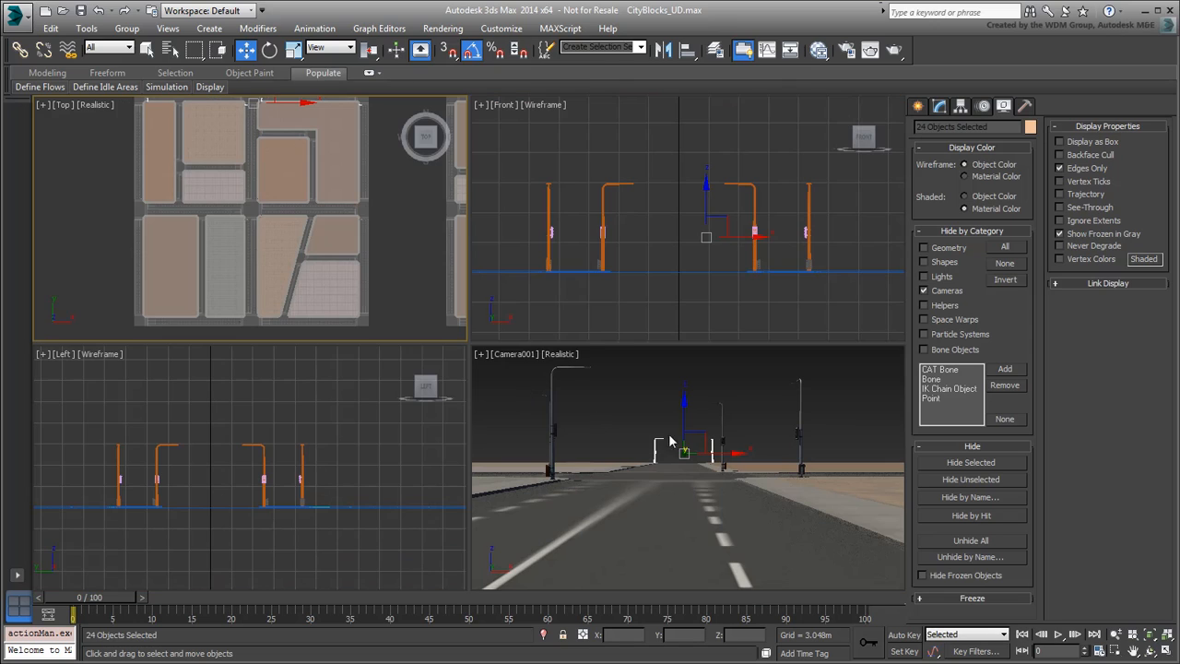
Deselect everything, activate the Camera view and open the Environment exposure settings.
{"action": "left_click", "coordinate": [654, 405]}
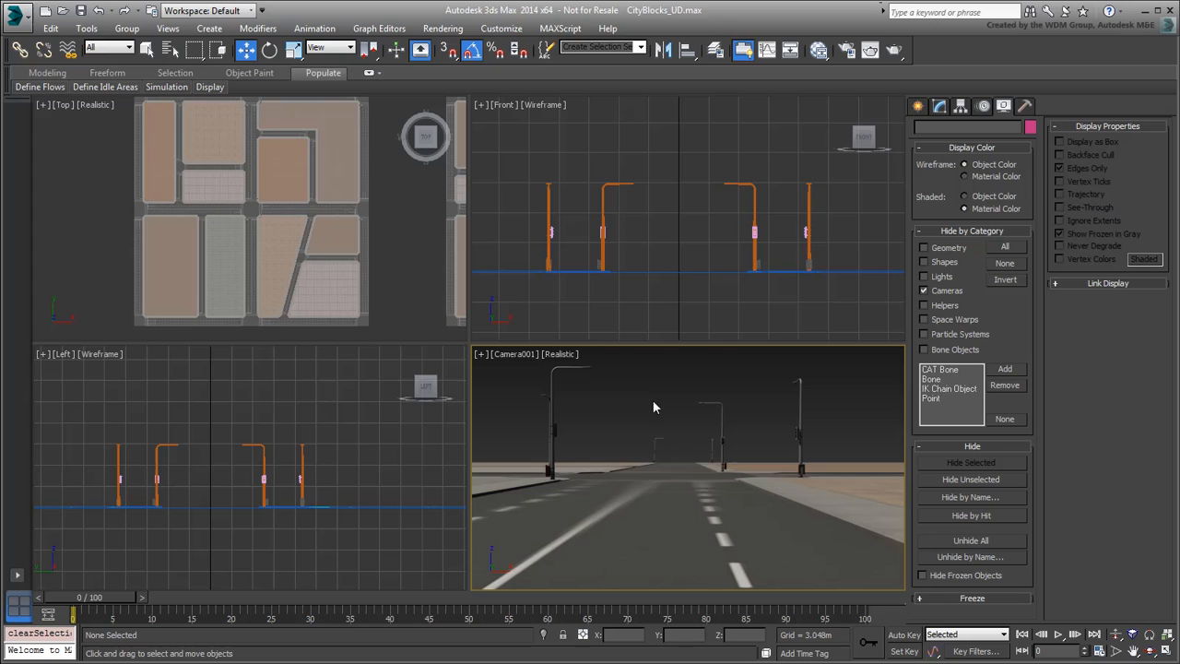
{"action": "left_click", "coordinate": [894, 52]}
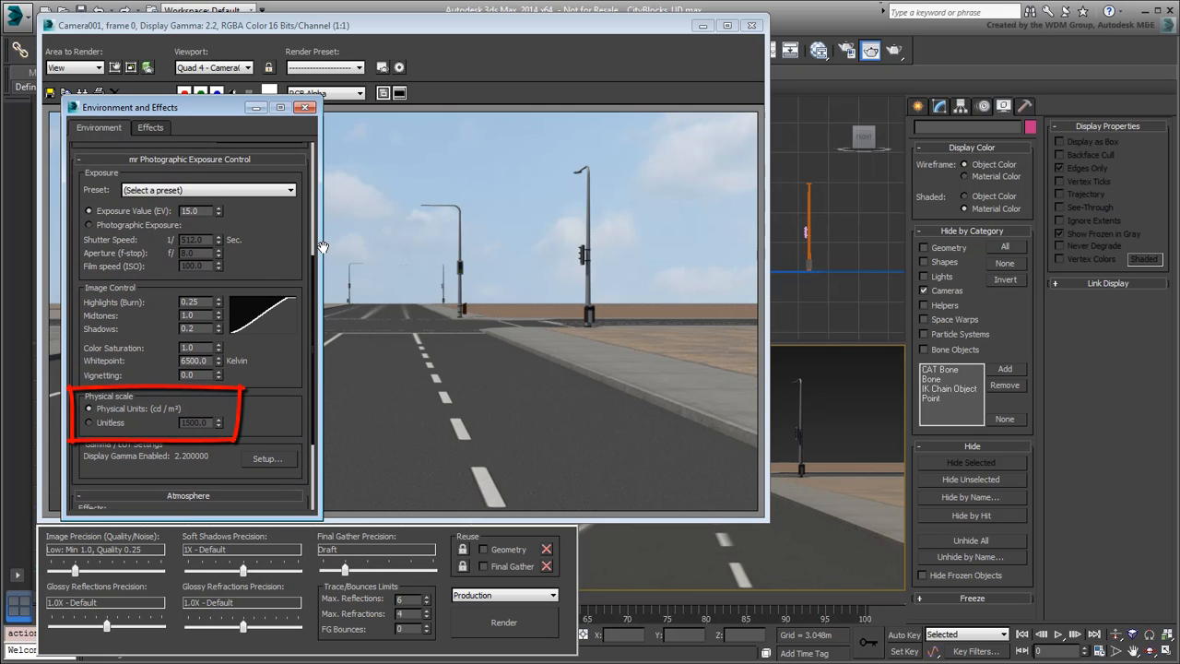
Set the exposure Physical Scale to Unitless with a value of 1000000.
{"action": "left_click", "coordinate": [88, 422]}
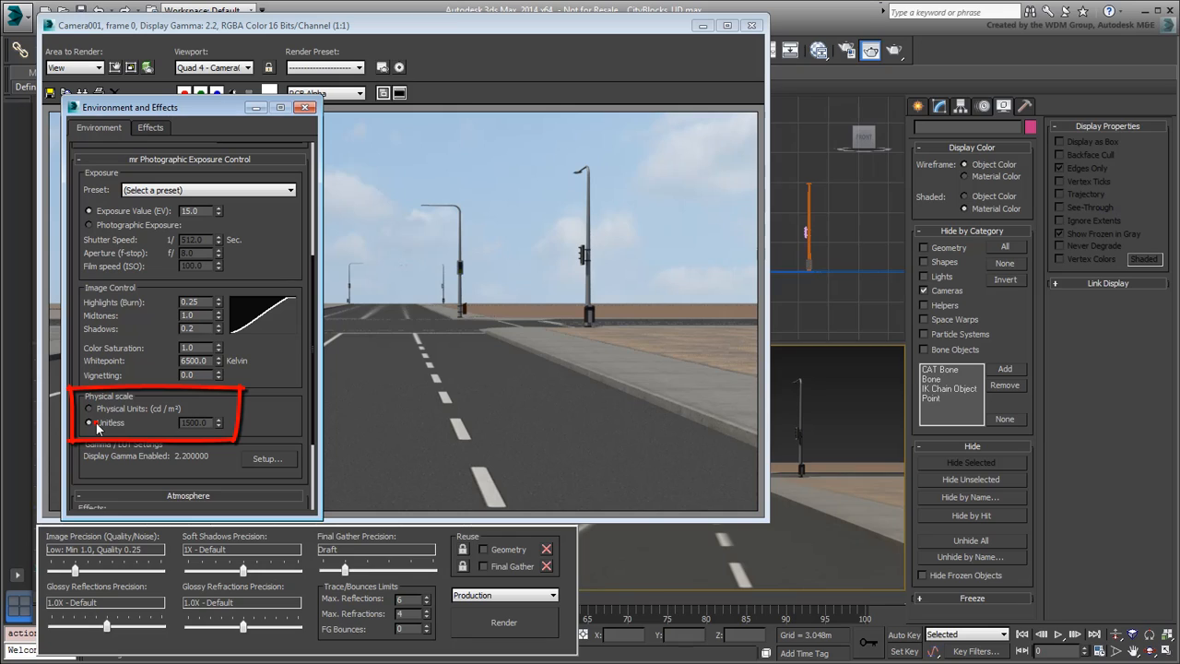
{"action": "left_click", "coordinate": [88, 423]}
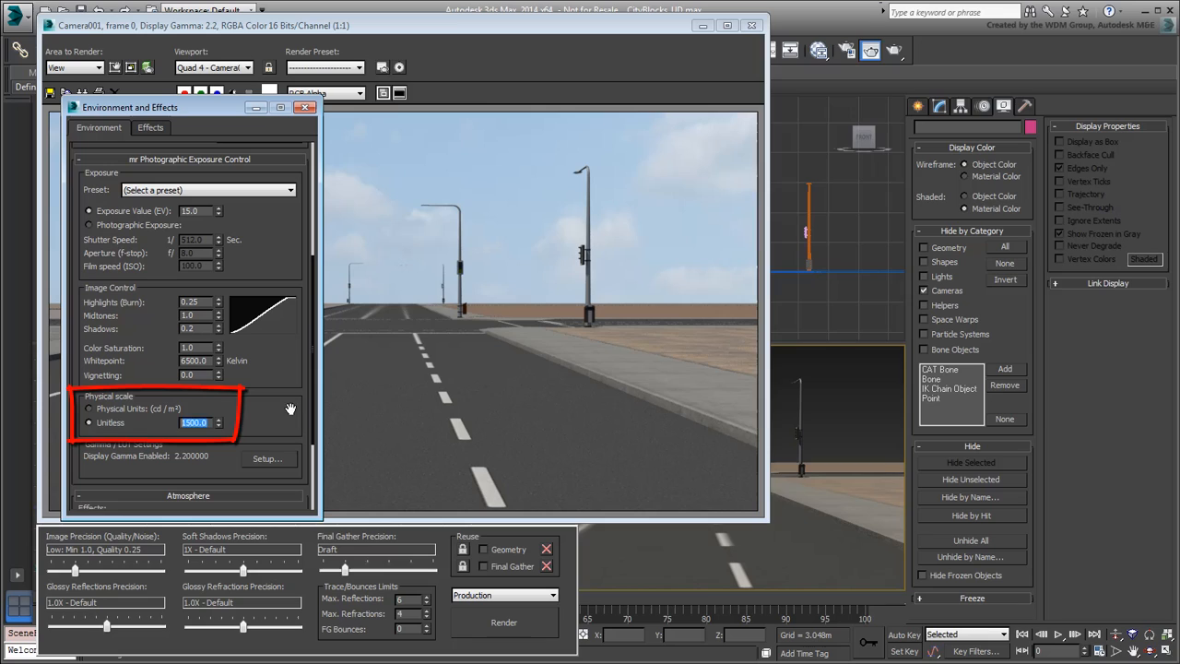
{"action": "type", "text": "1000000"}
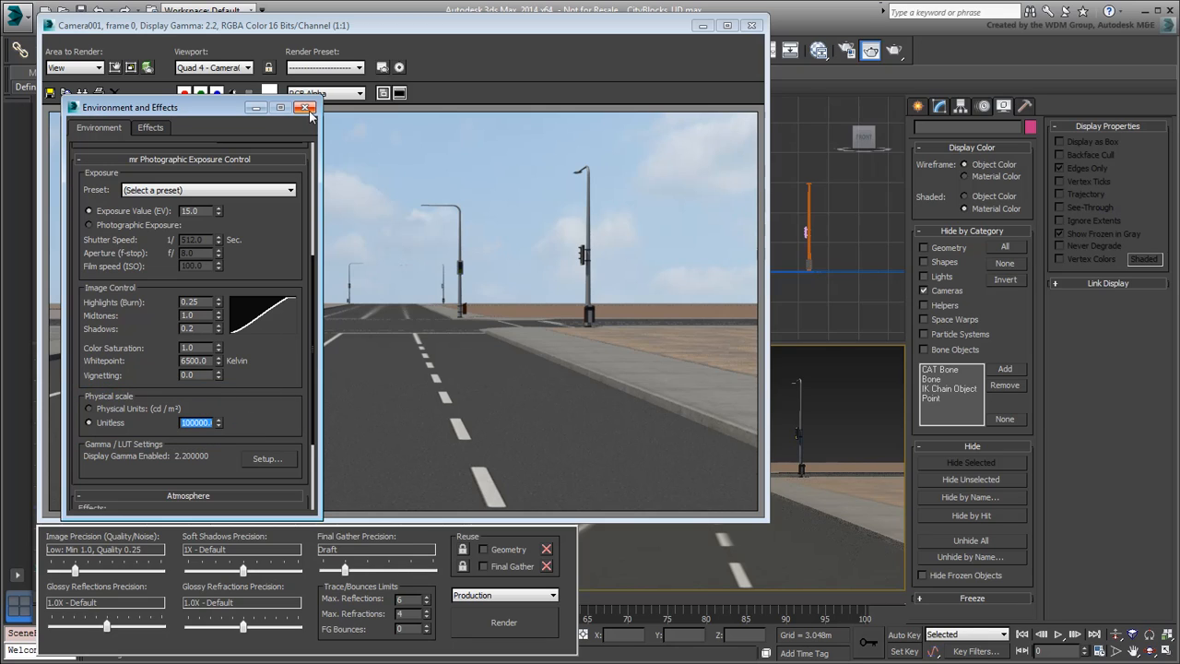
{"action": "left_click", "coordinate": [503, 621]}
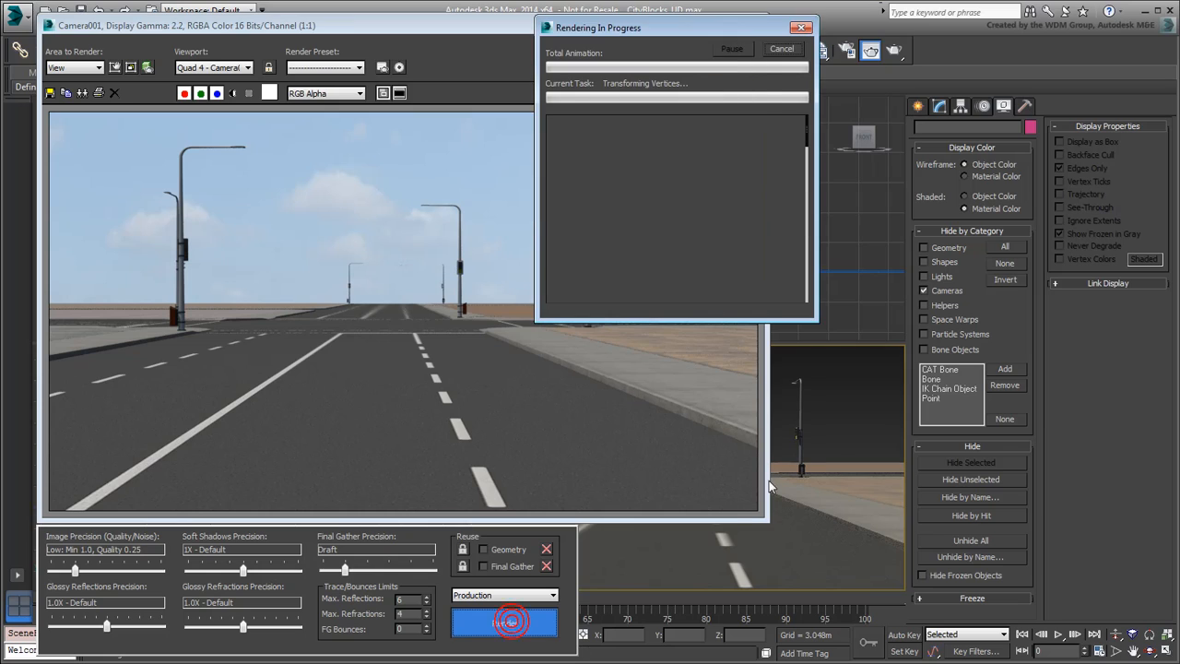
Render the camera view, then close the rendered frame window.
{"action": "left_click", "coordinate": [505, 621]}
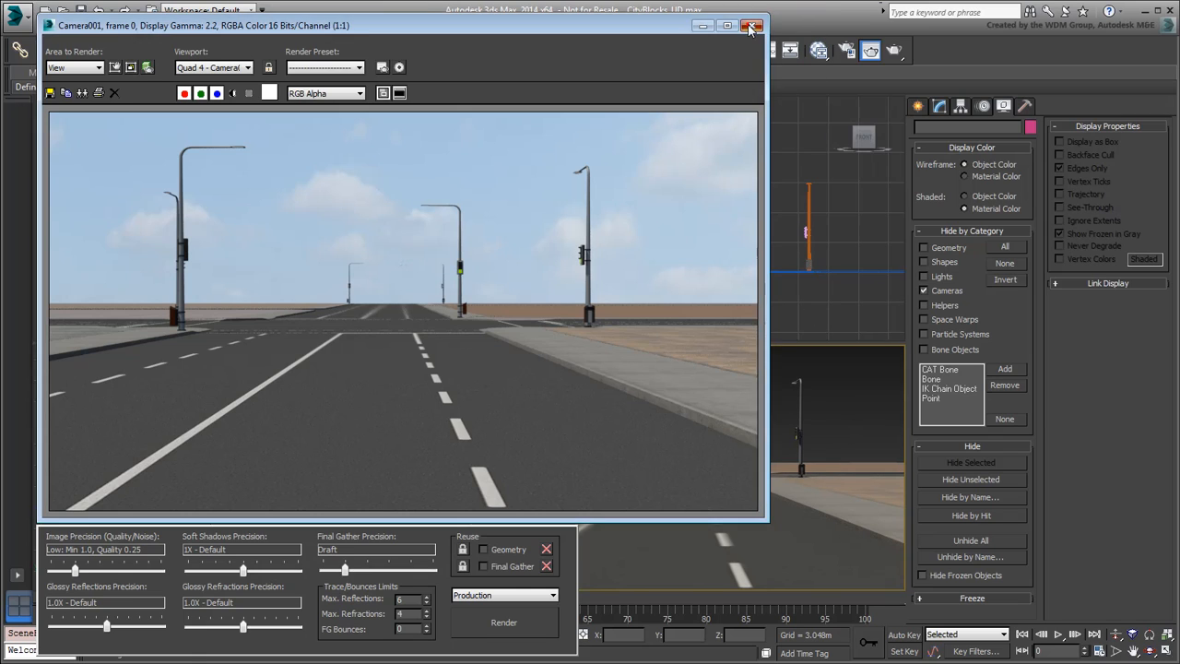
{"action": "left_click", "coordinate": [752, 25]}
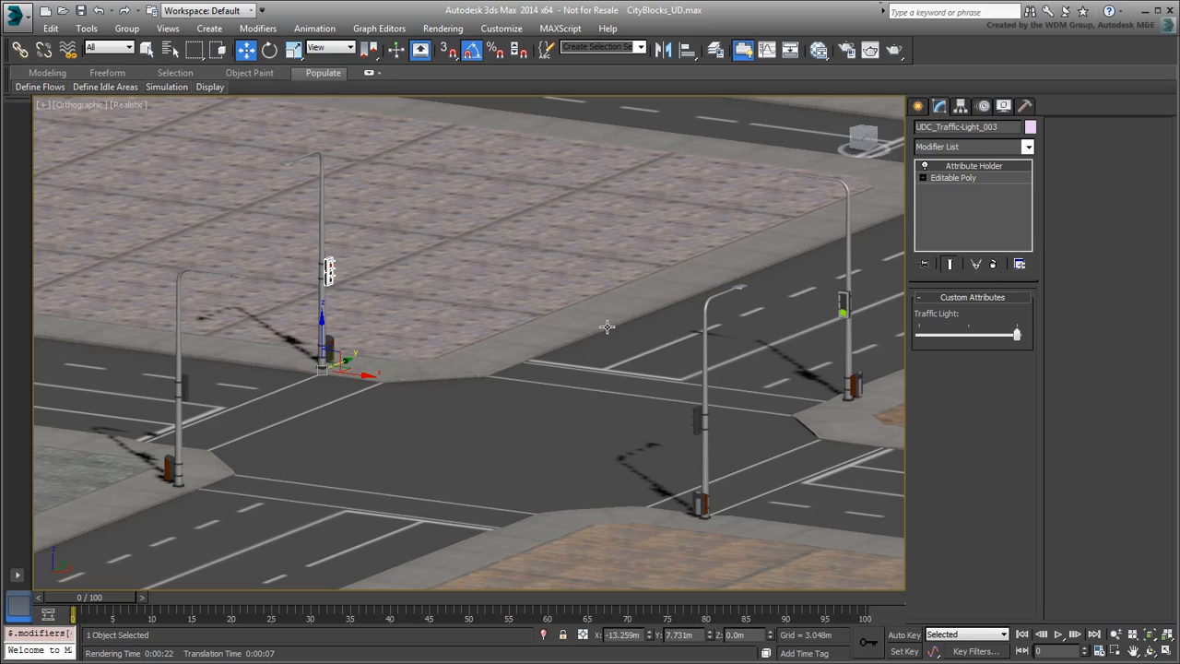
Shift-drag a copy of a street light pole and slide it farther along the road.
{"action": "left_click_drag", "start_coordinate": [607, 327], "coordinate": [468, 347]}
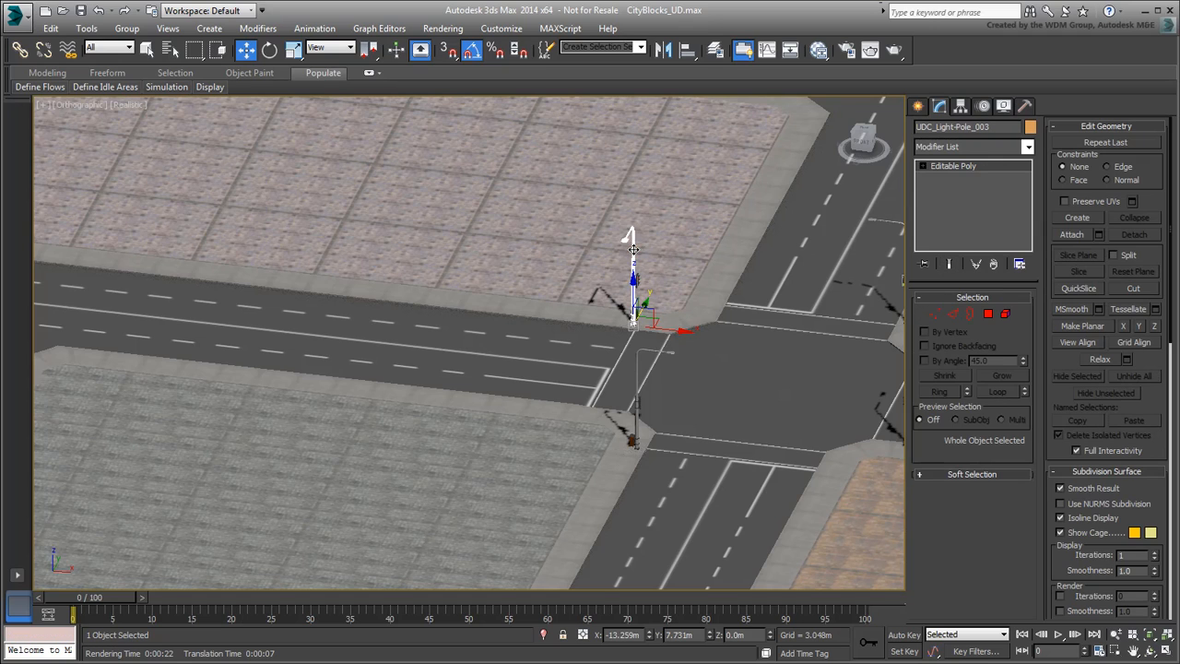
{"action": "left_click_drag", "start_coordinate": [634, 295], "coordinate": [417, 277]}
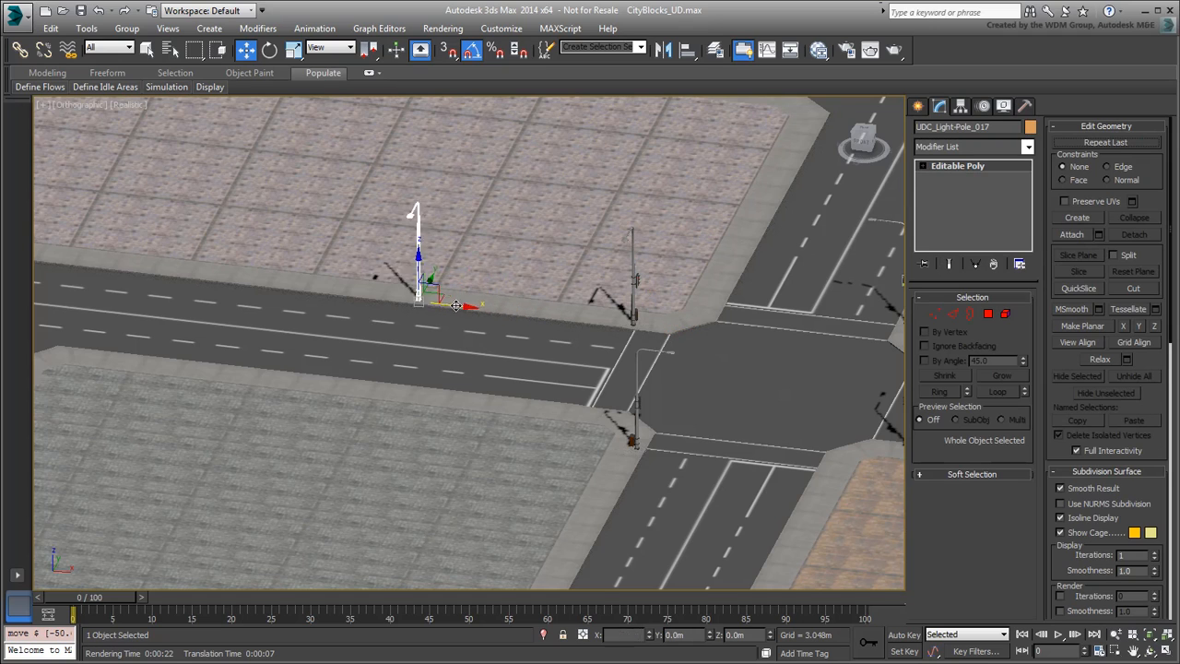
{"action": "left_click_drag", "start_coordinate": [428, 295], "coordinate": [494, 305]}
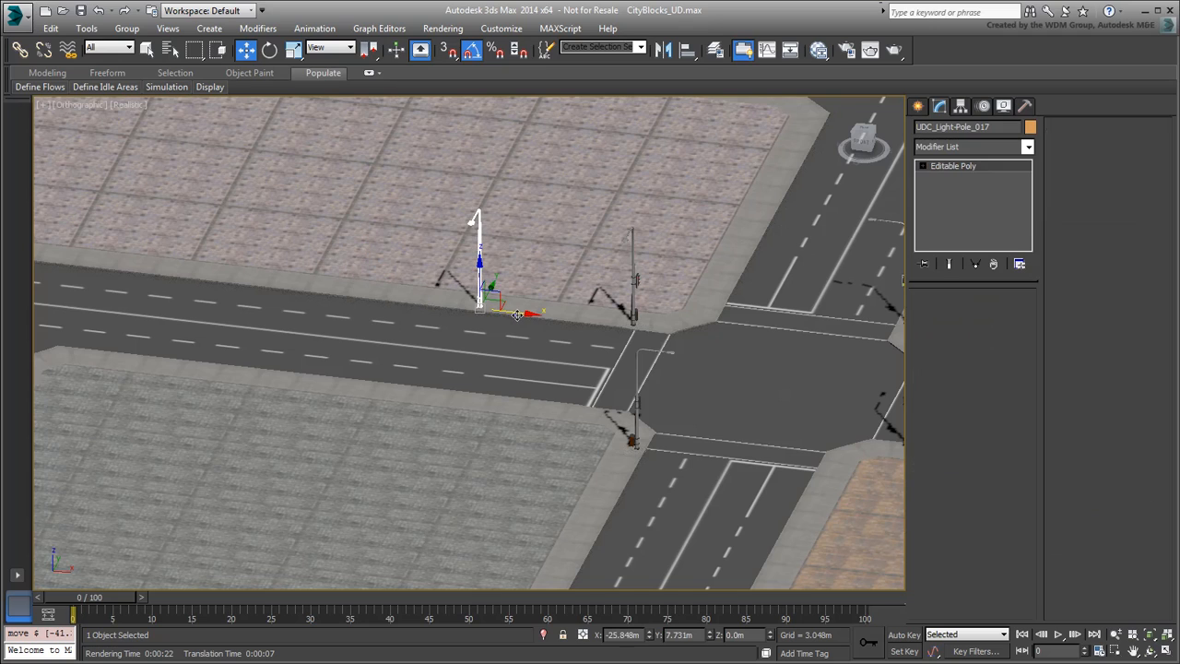